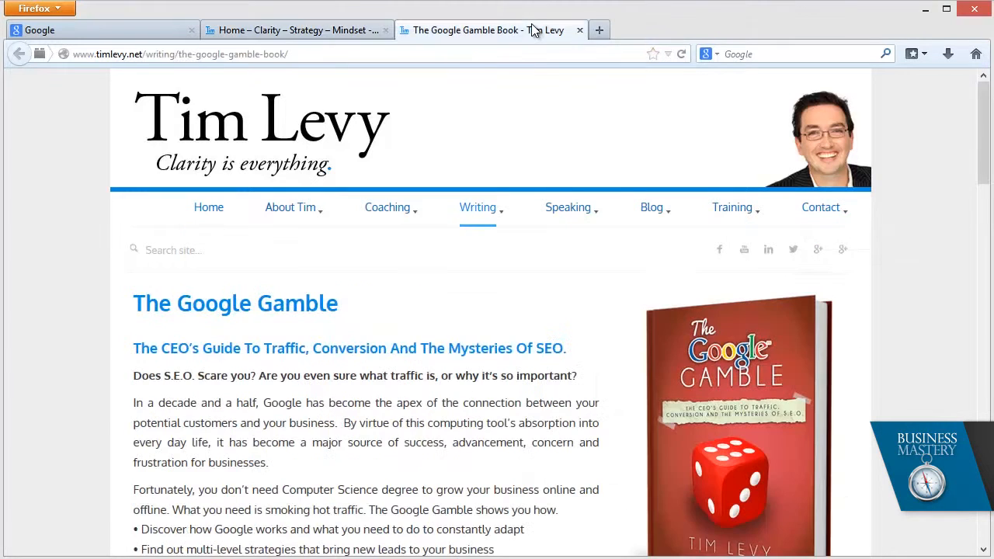
# Scroll through the Google Gamble book page, then close its tab to return to the home page
pyautogui.scroll(-3)
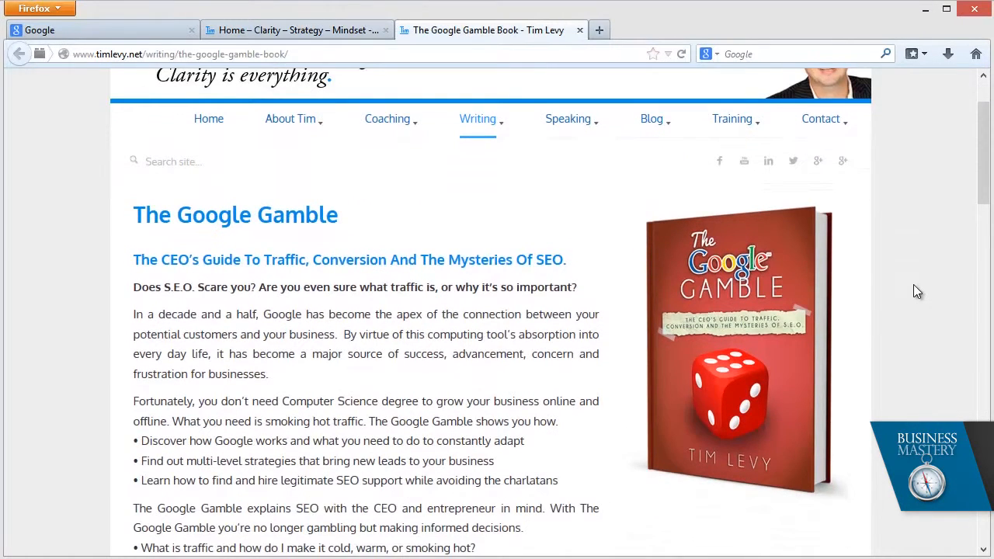
pyautogui.scroll(-3)
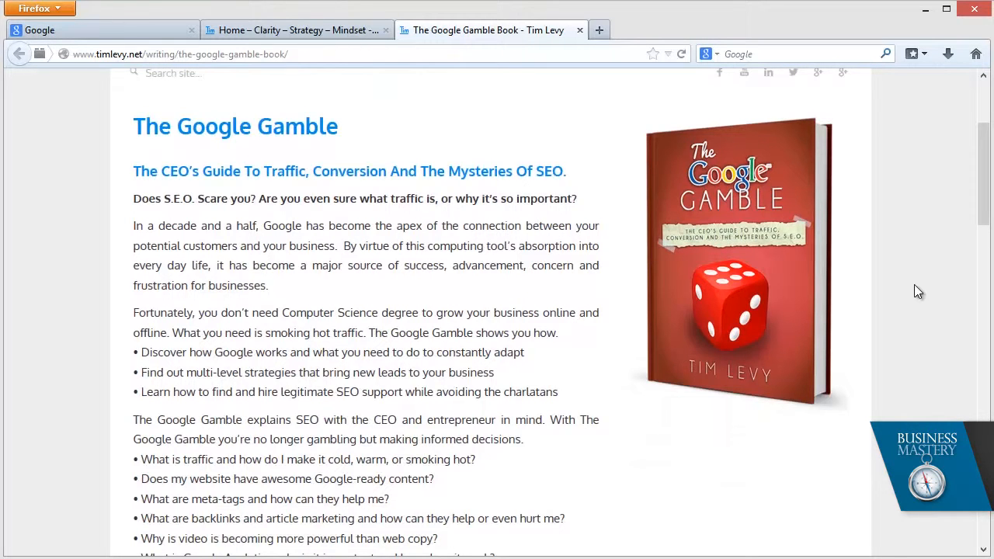
pyautogui.scroll(-3)
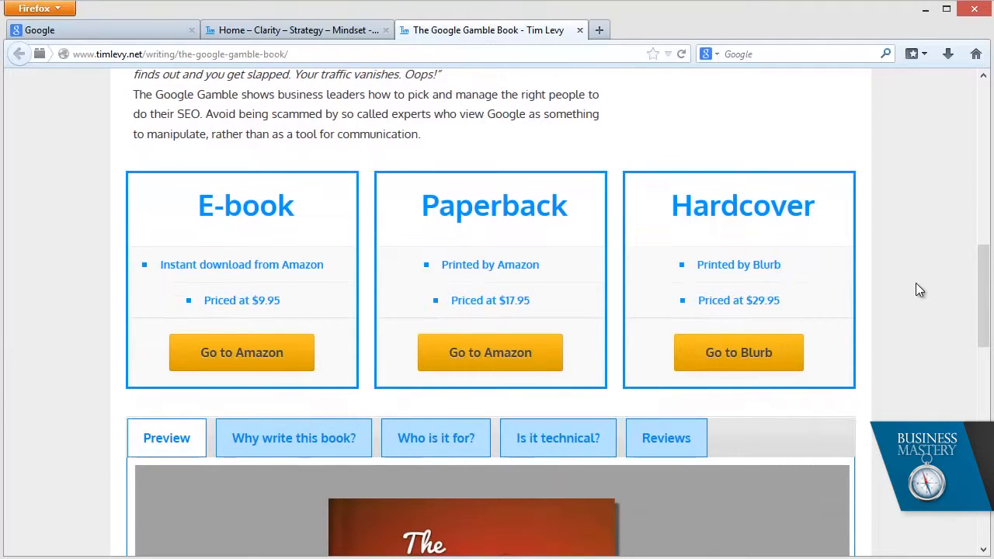
pyautogui.scroll(-3)
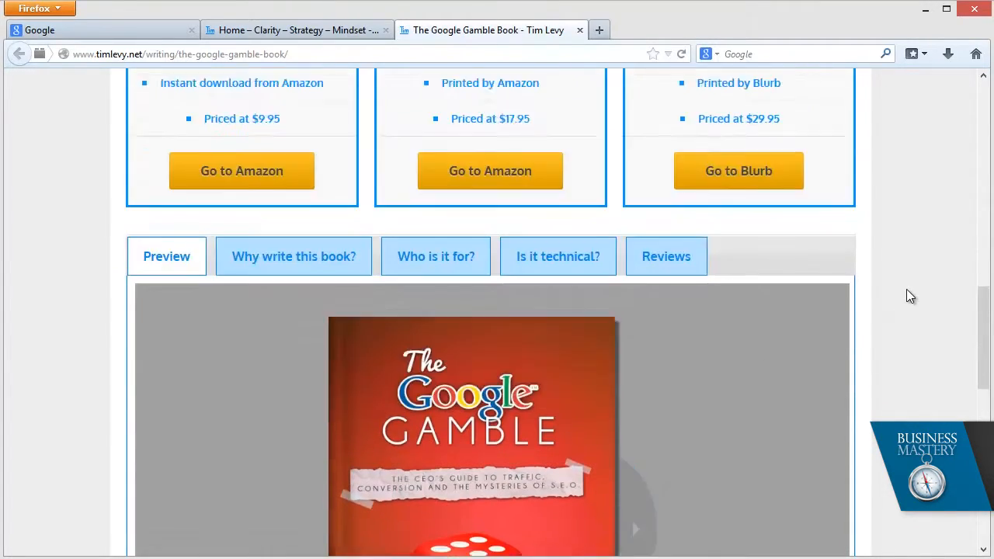
pyautogui.click(579, 29)
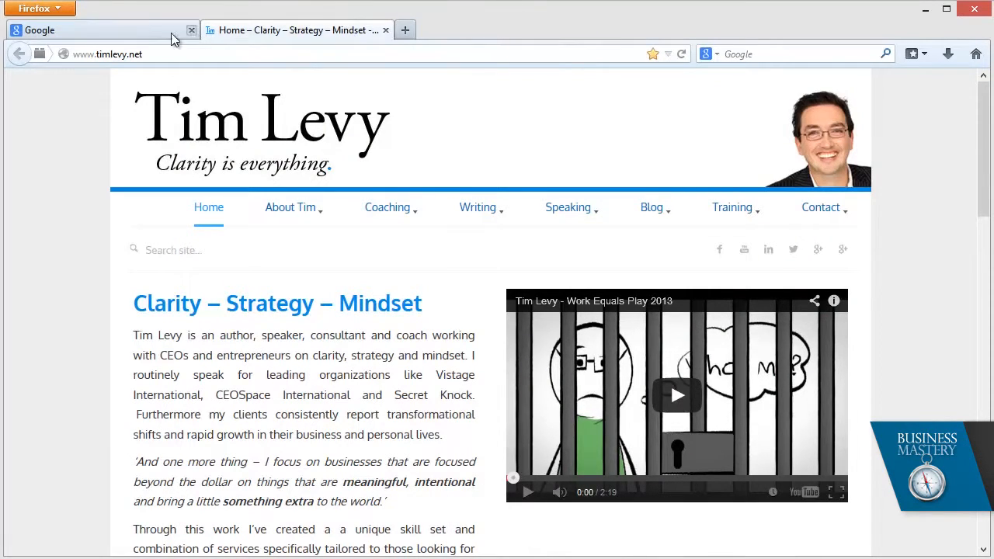
# Switch to the Google tab and focus its search box
pyautogui.click(93, 29)
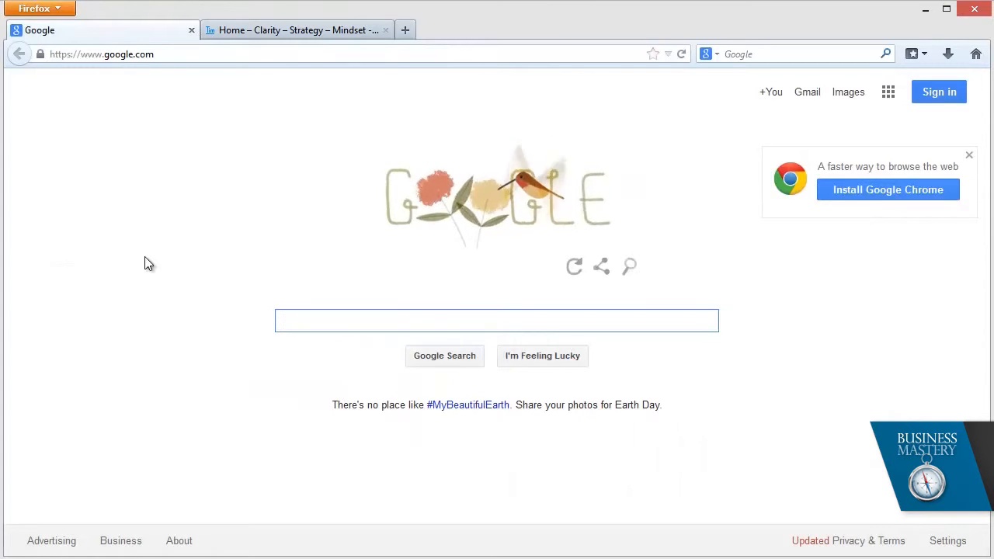
pyautogui.click(496, 321)
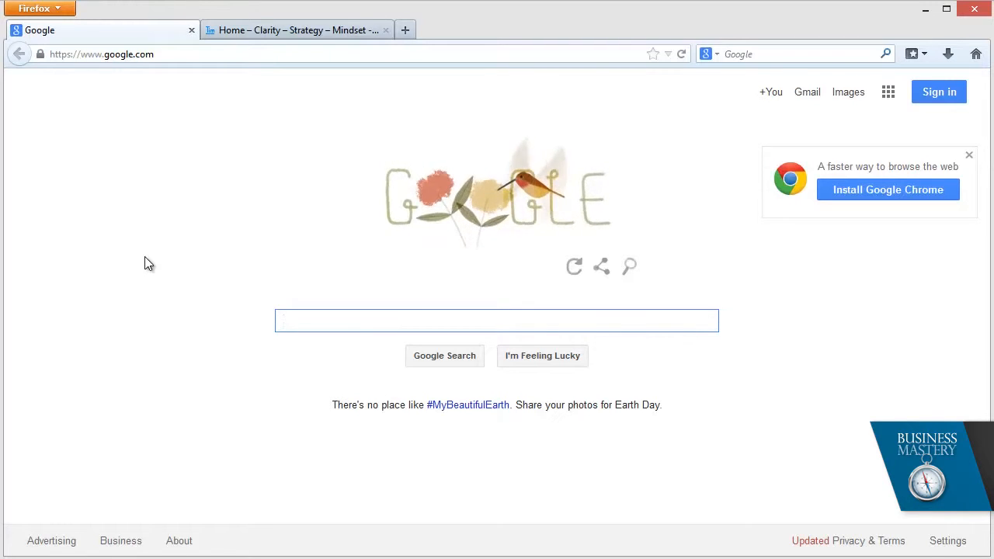
pyautogui.click(496, 321)
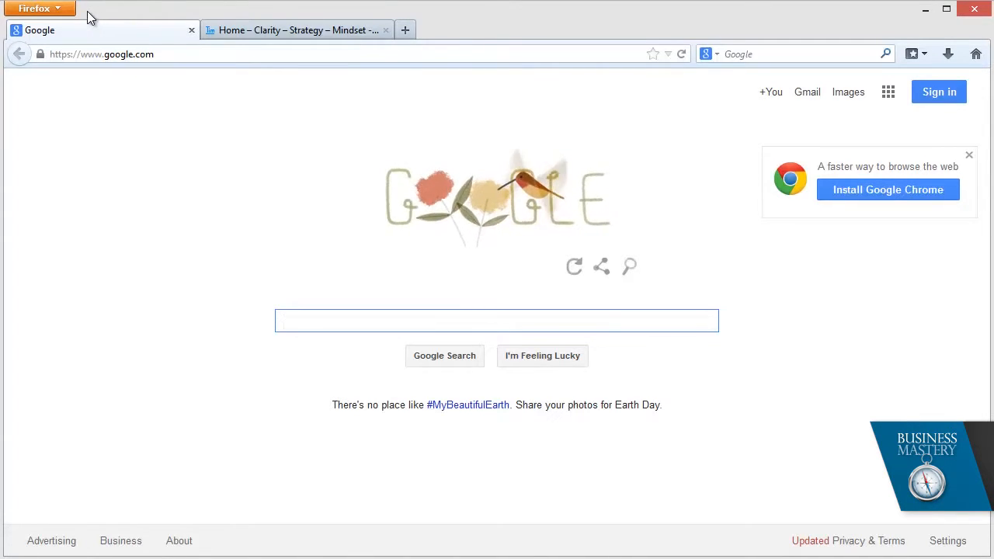
# Open the Add-ons Manager from the Firefox menu button
pyautogui.click(35, 9)
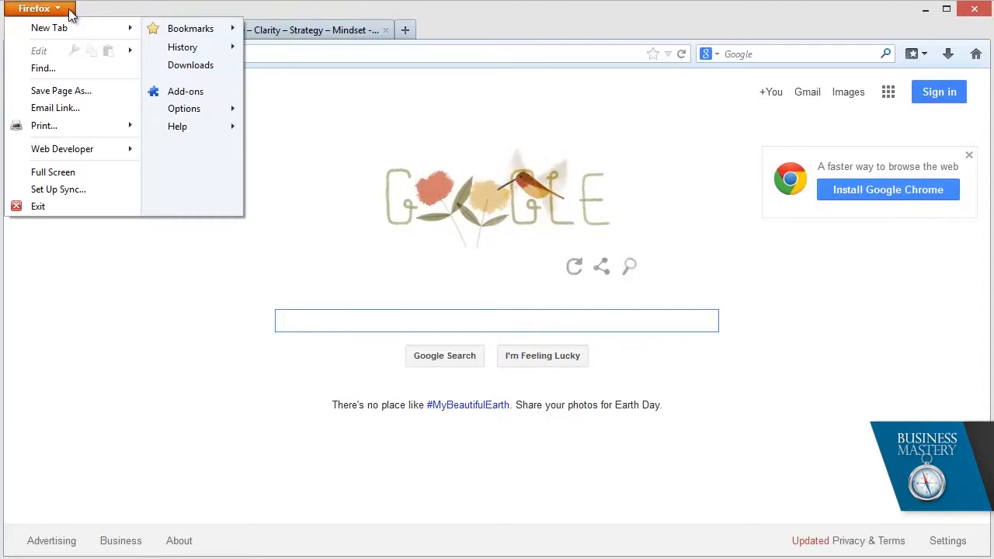
pyautogui.moveTo(185, 91)
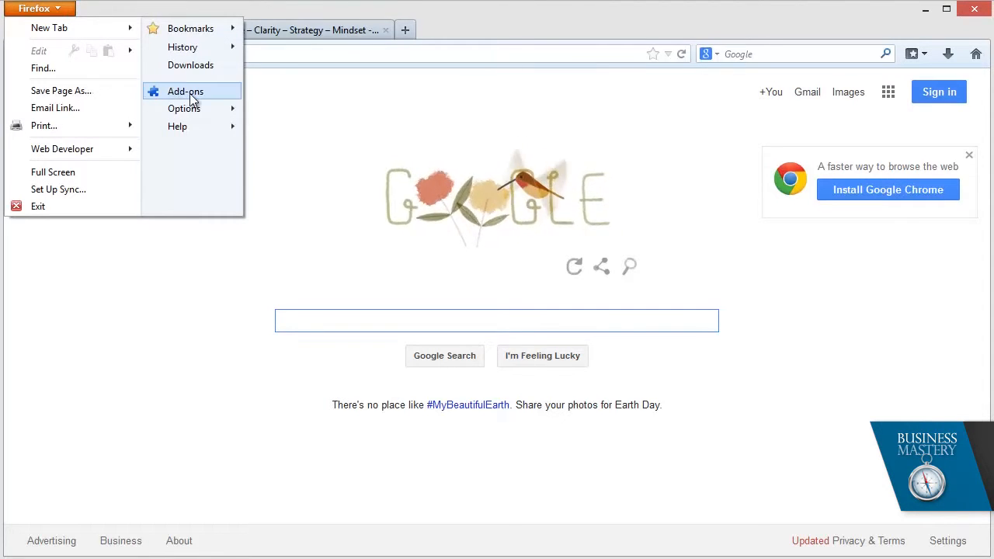
pyautogui.click(185, 90)
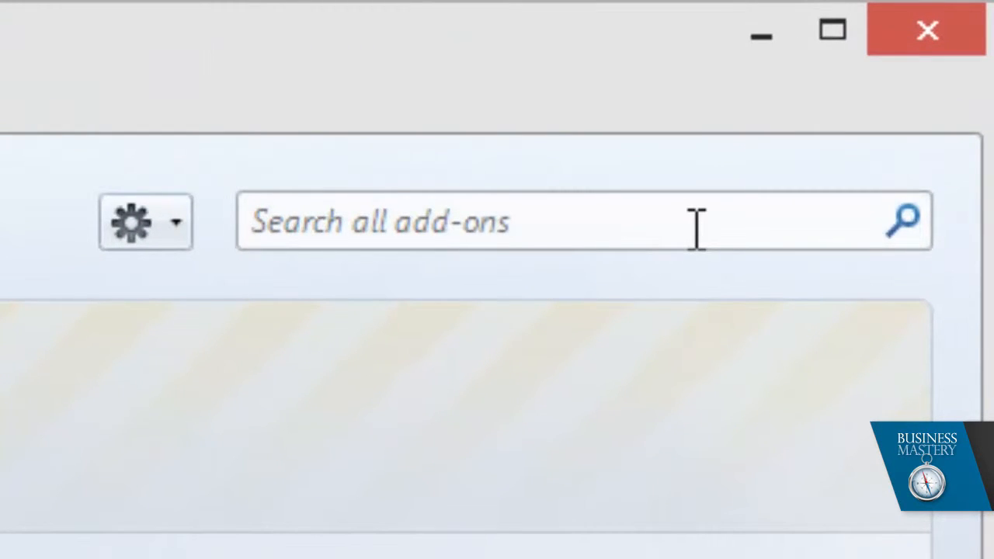
# Search add-ons for 'seo doctor' and install SEO Doctor 1.6.2
pyautogui.write('seo d')
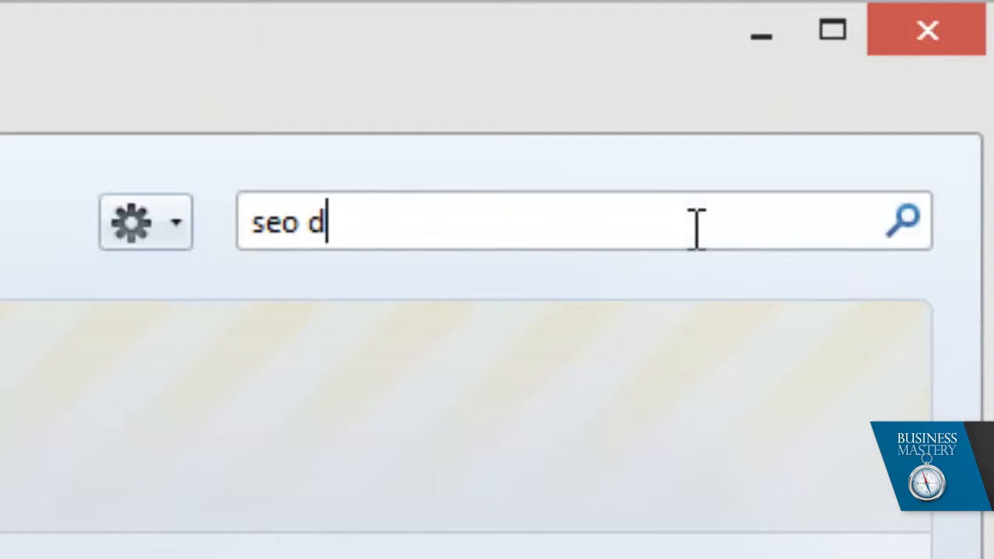
pyautogui.write('octor')
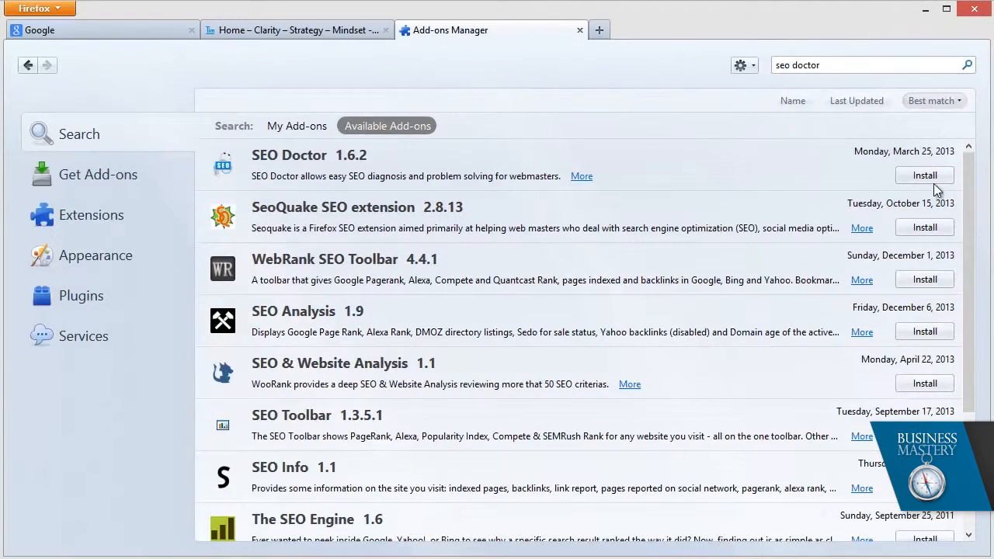
pyautogui.click(924, 174)
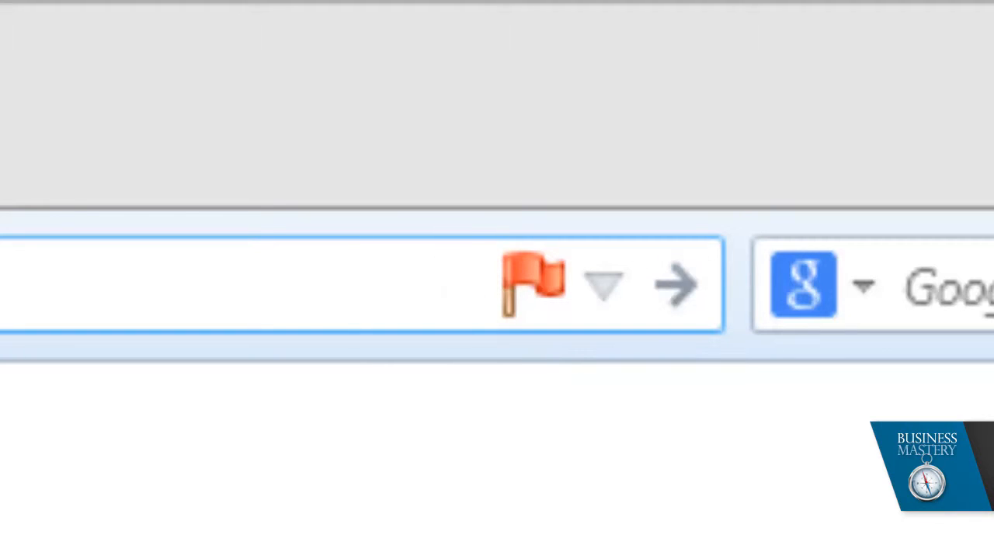
# Visit the About Tim page, then search Google for 'random site'
pyautogui.click(533, 283)
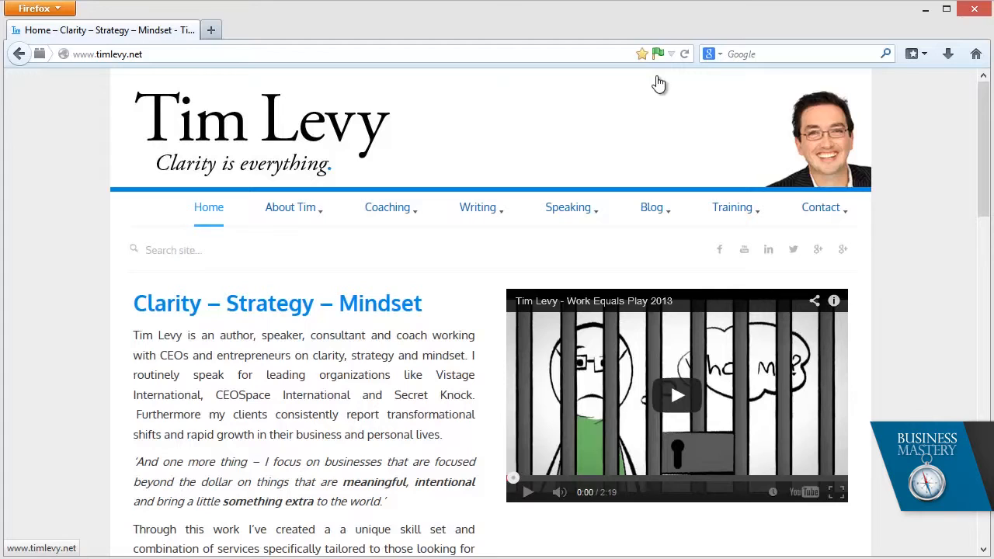
pyautogui.moveTo(480, 144)
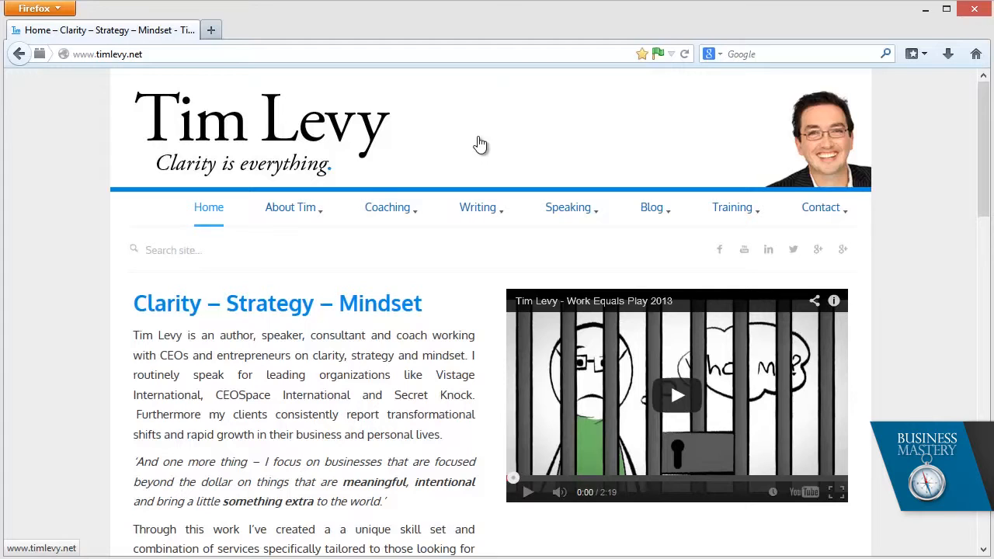
pyautogui.click(290, 207)
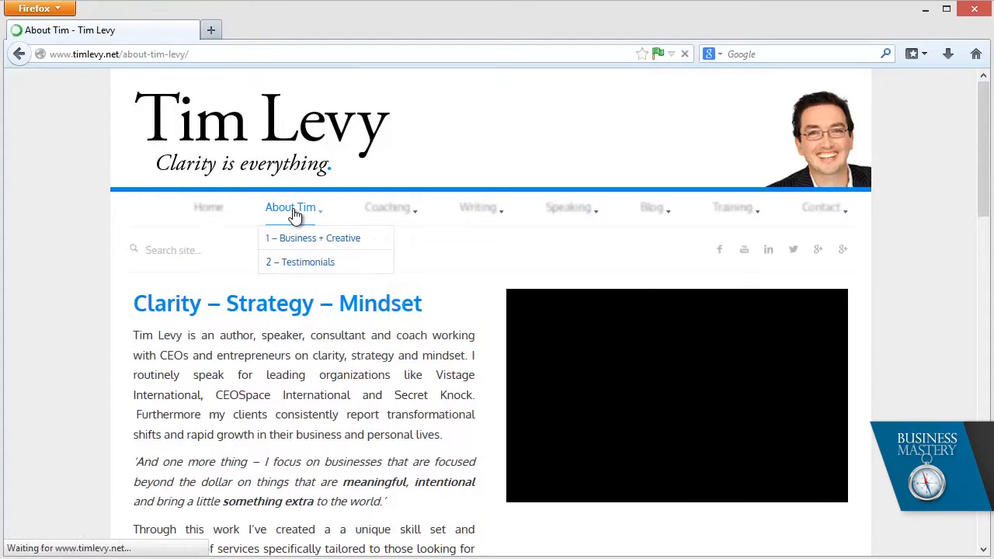
pyautogui.click(290, 207)
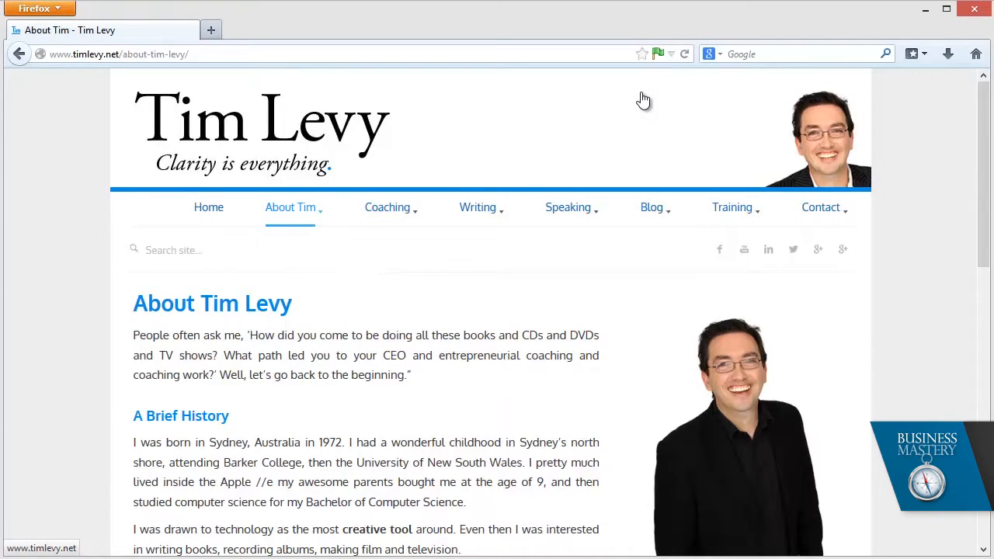
pyautogui.moveTo(397, 78)
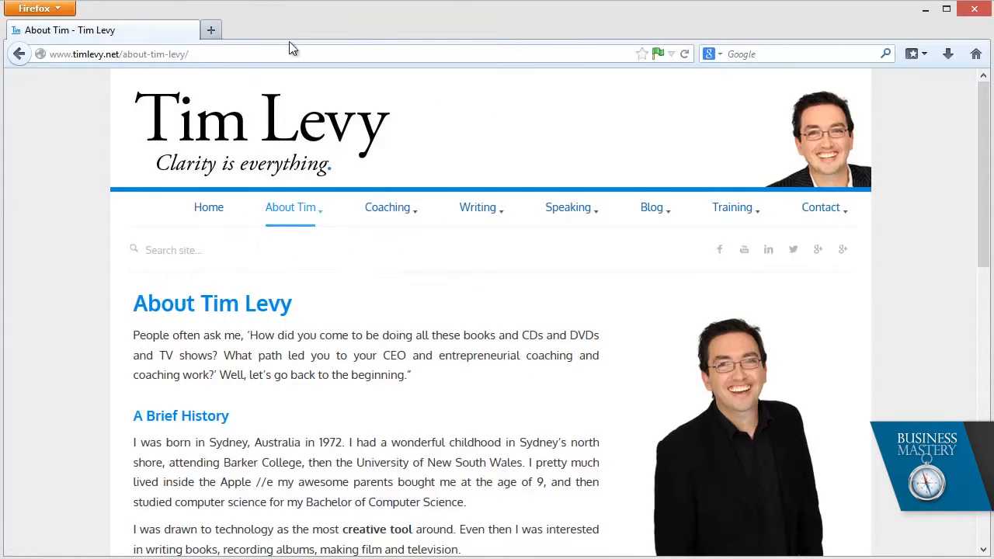
pyautogui.write('random site')
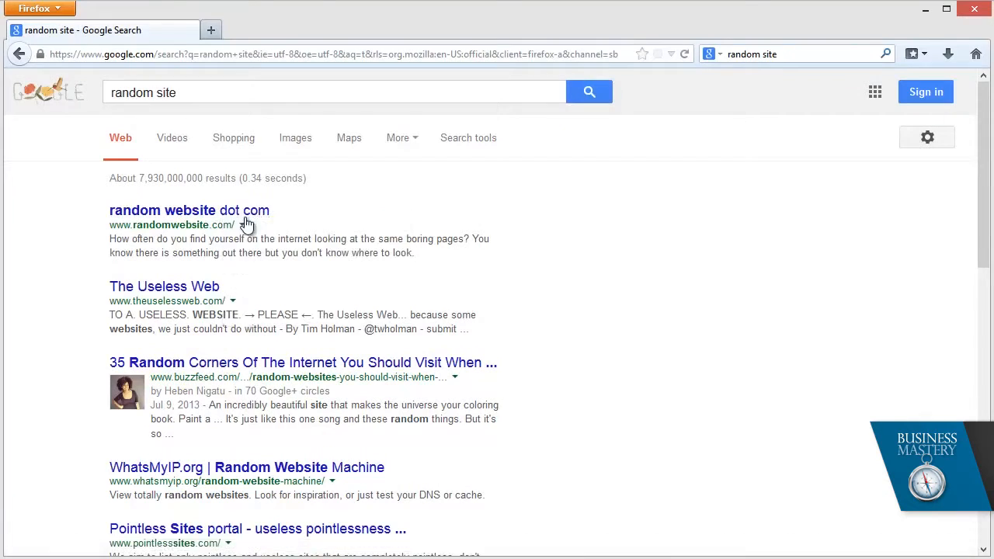
# Open the randomwebsite.com result from the Google search
pyautogui.click(190, 210)
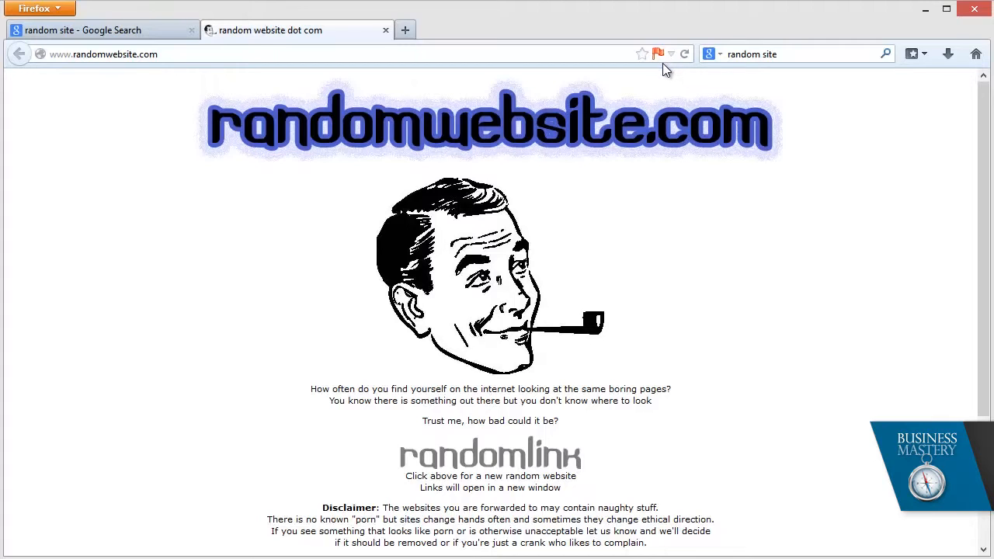
pyautogui.moveTo(853, 98)
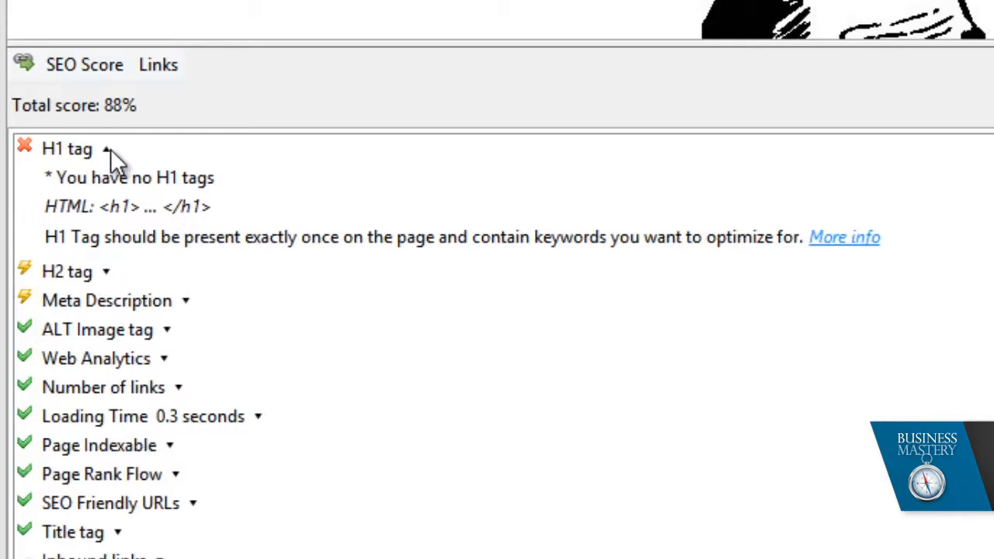
# Review the H1 tag, Meta Description and H2 tag entries in the 88% SEO Score panel
pyautogui.click(106, 148)
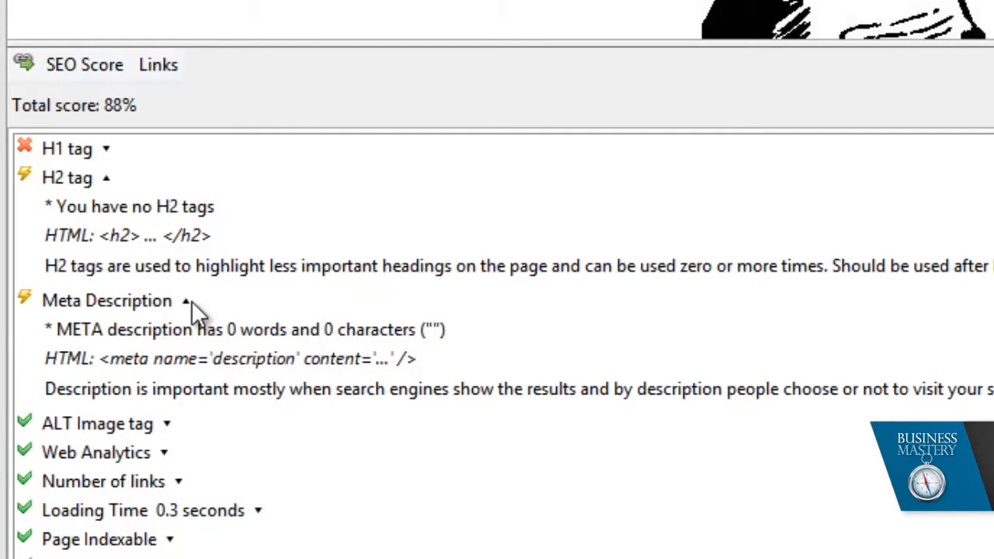
pyautogui.click(184, 300)
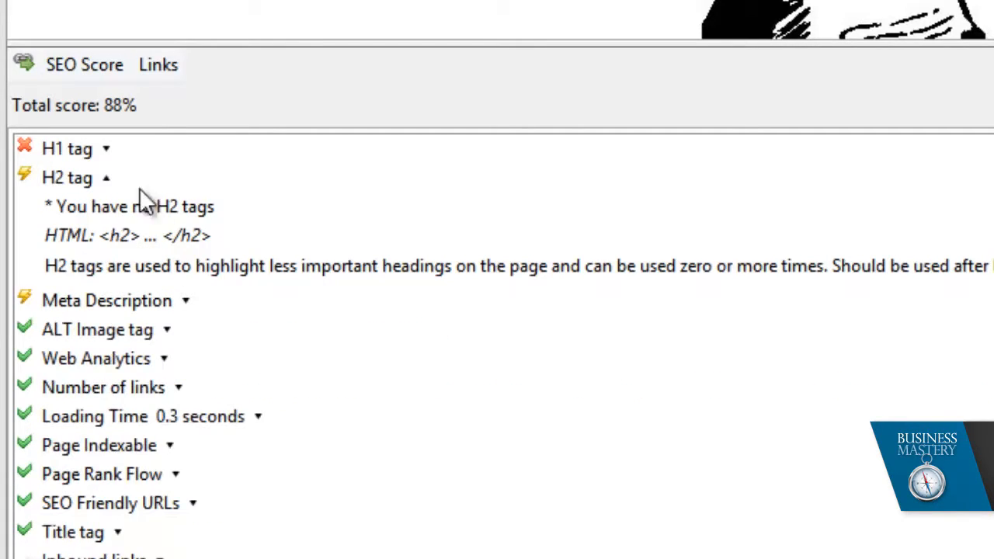
pyautogui.click(76, 148)
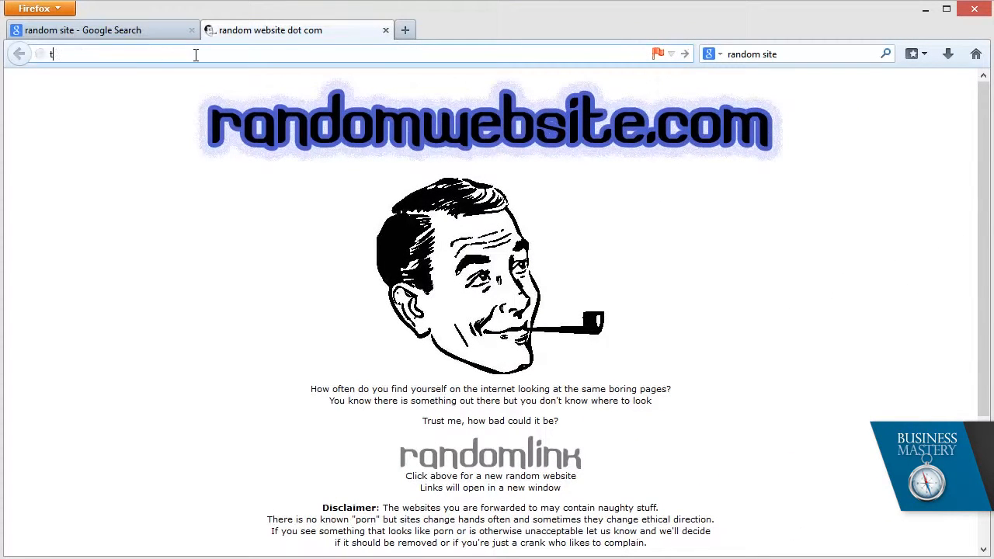
# Go to timlevy.net, open The Google Gamble page and look over its Hardcover heading
pyautogui.write('timlevy.net')
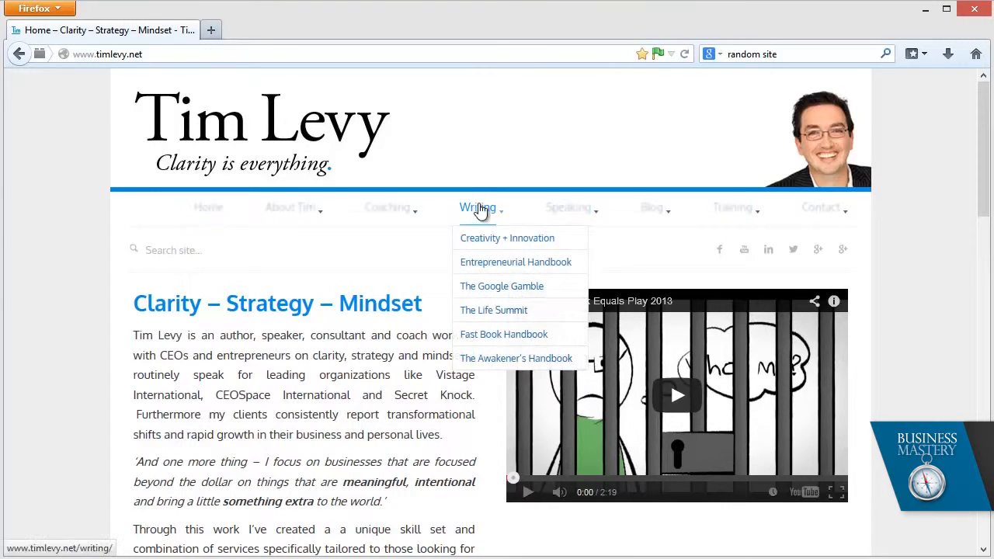
pyautogui.click(502, 285)
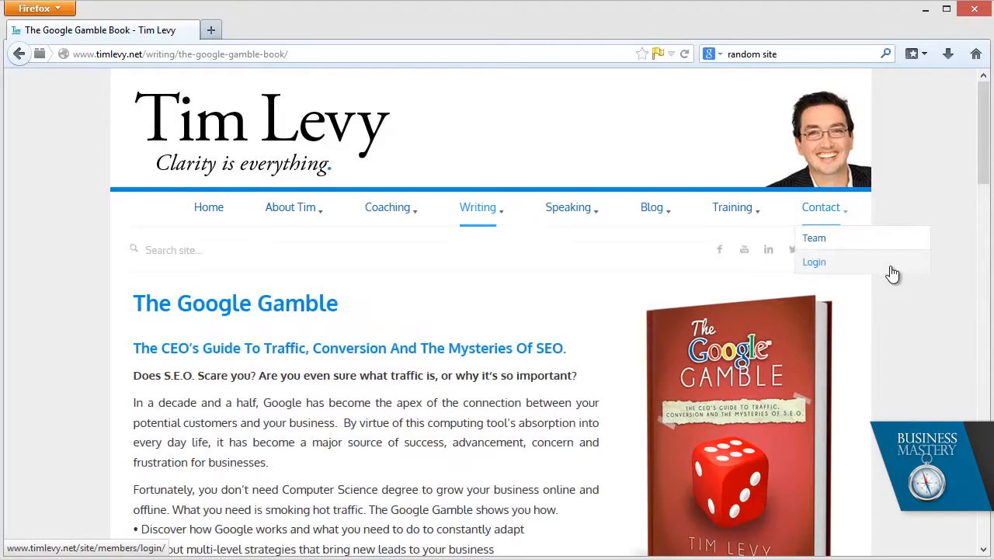
pyautogui.scroll(-3)
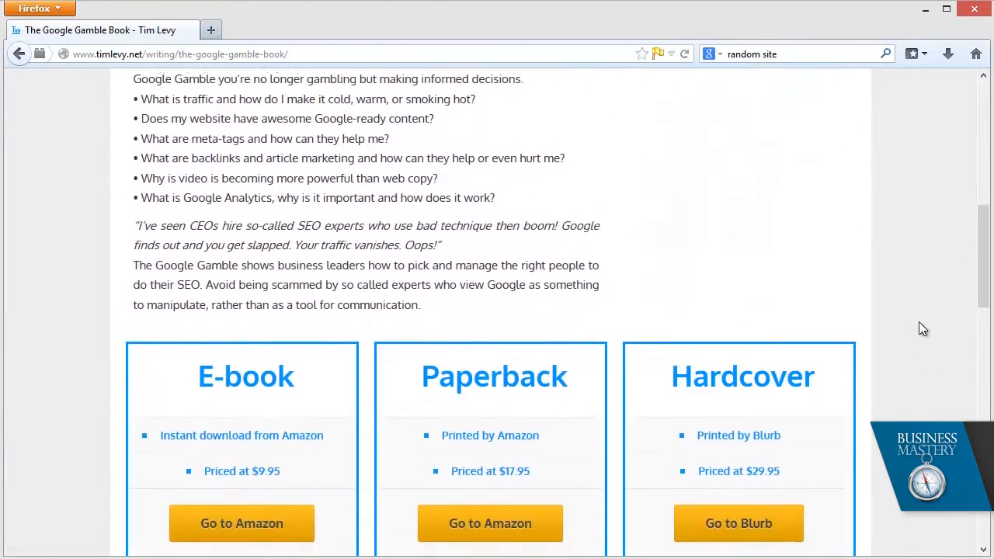
pyautogui.scroll(-3)
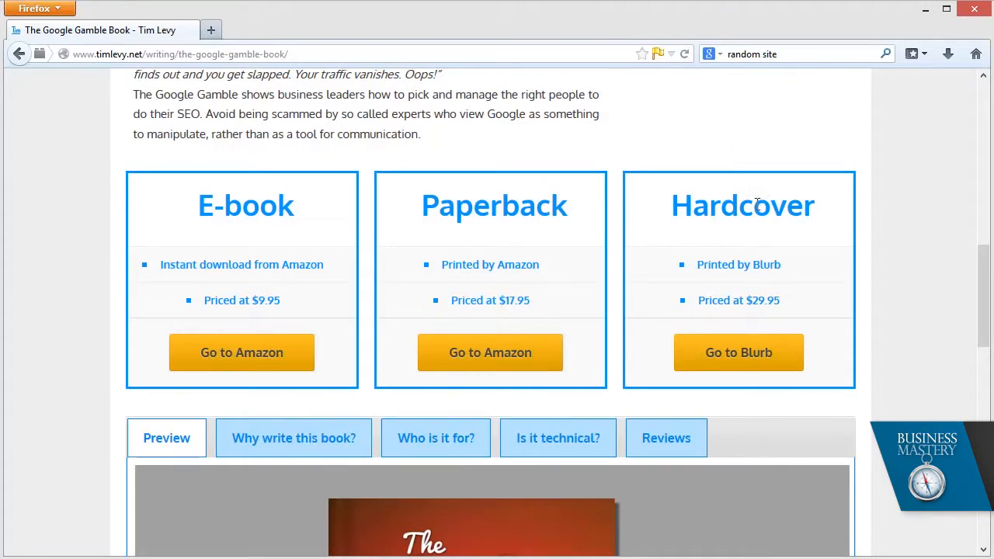
pyautogui.moveTo(825, 218)
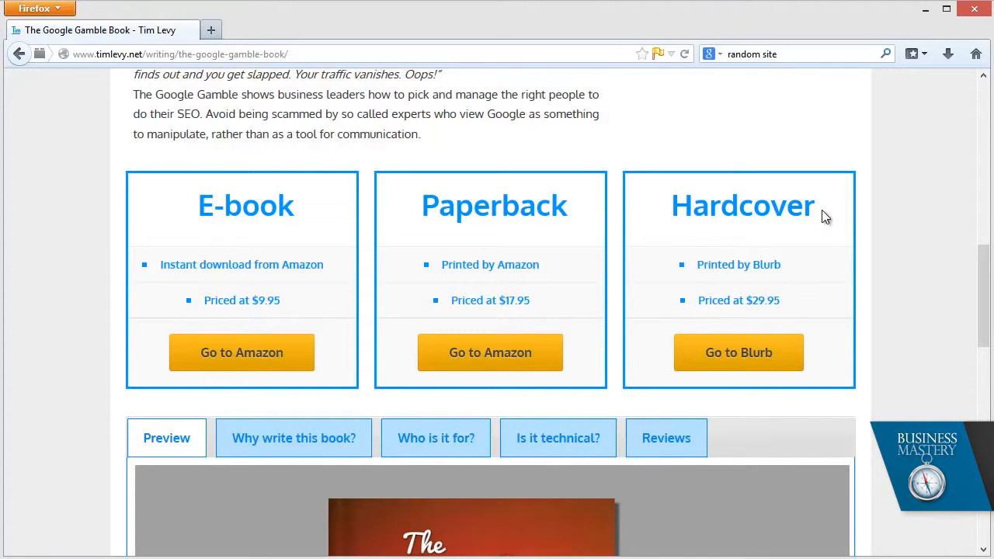
pyautogui.doubleClick(741, 206)
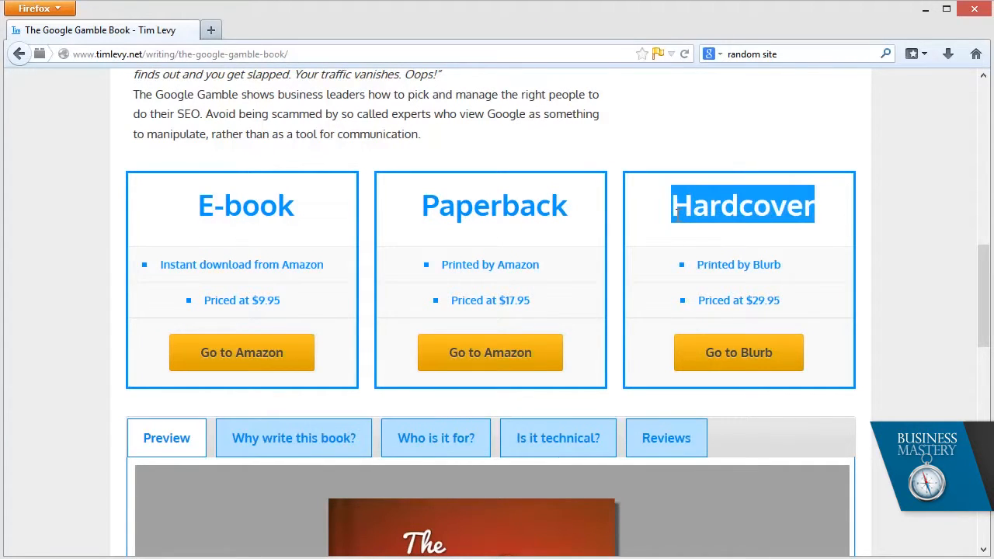
pyautogui.scroll(3)
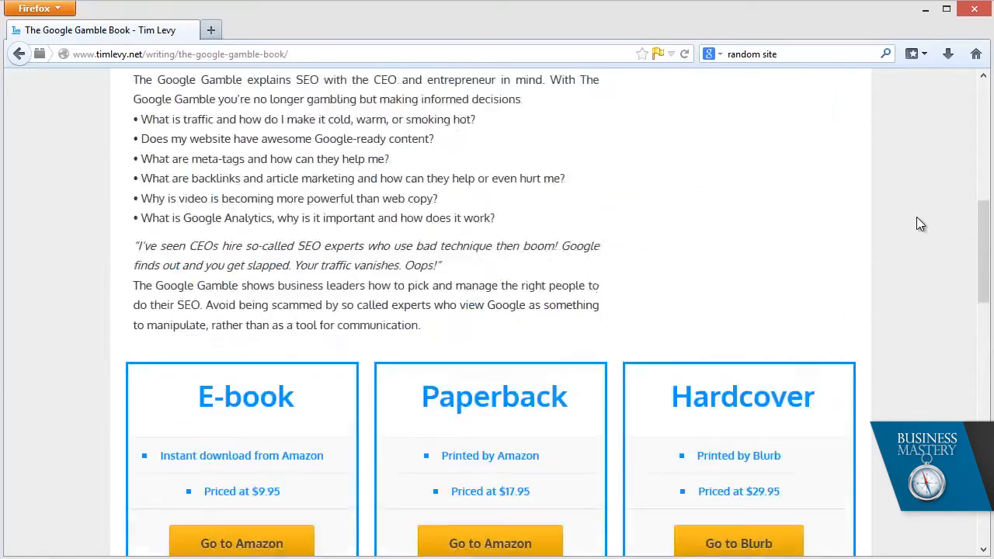
pyautogui.scroll(3)
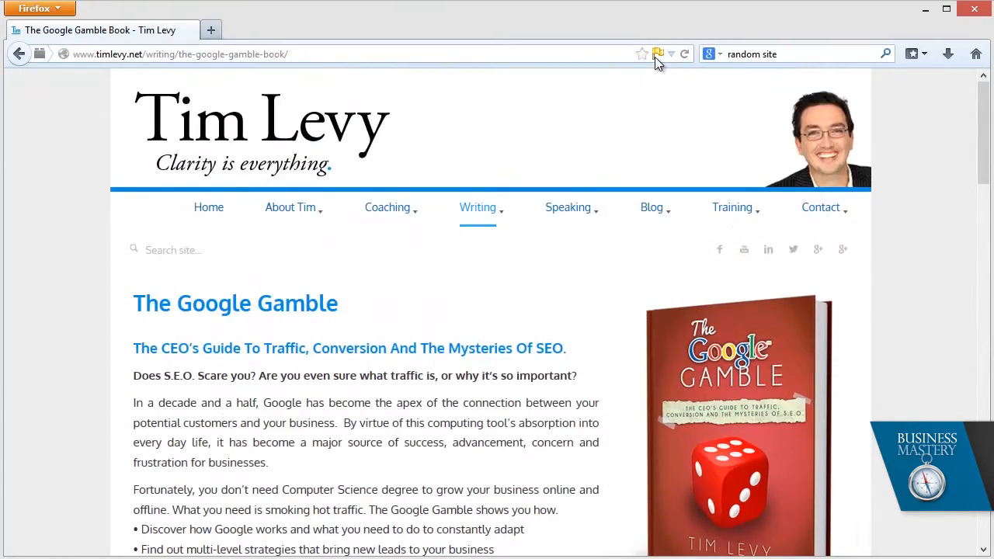
# Open the SEO Doctor report for The Google Gamble page, scoring 99%
pyautogui.click(656, 53)
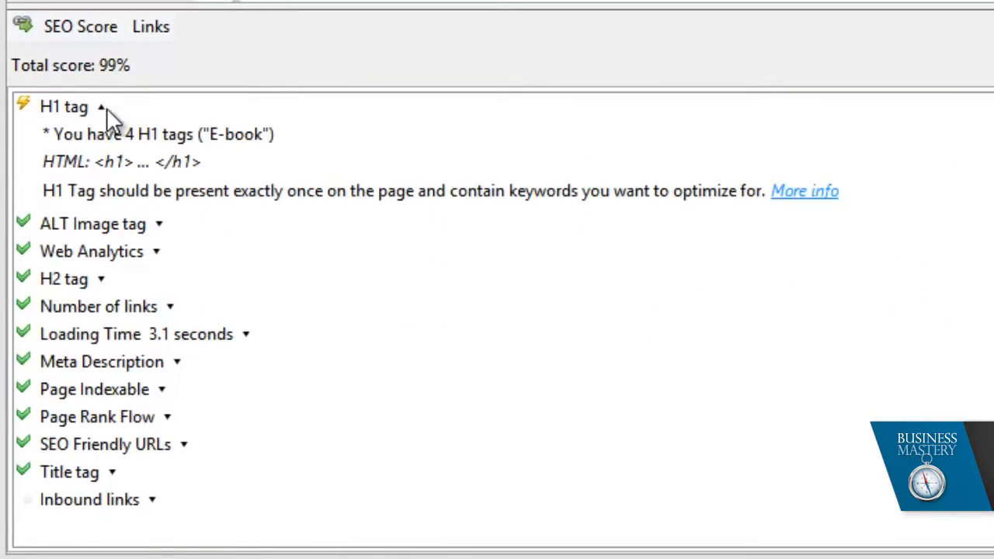
pyautogui.moveTo(309, 147)
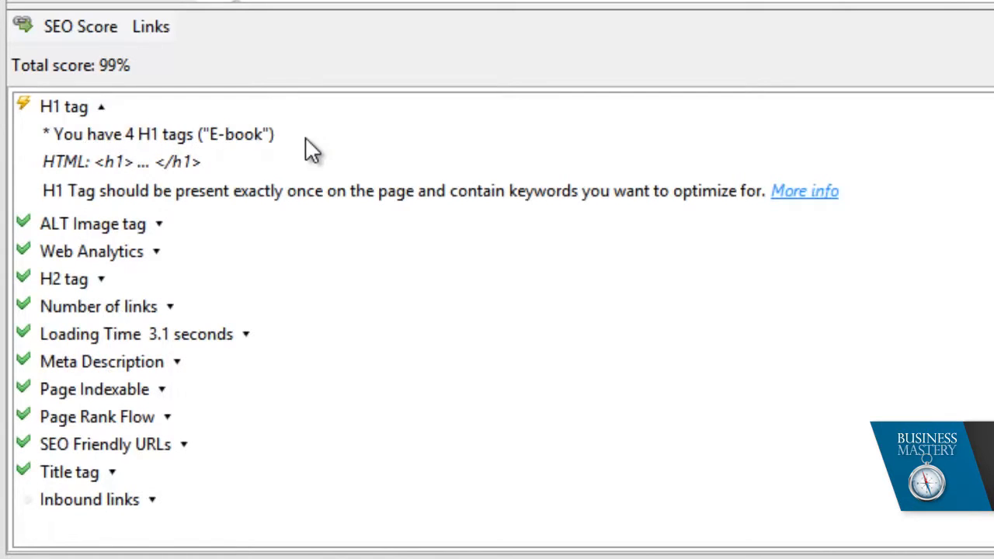
pyautogui.moveTo(245, 147)
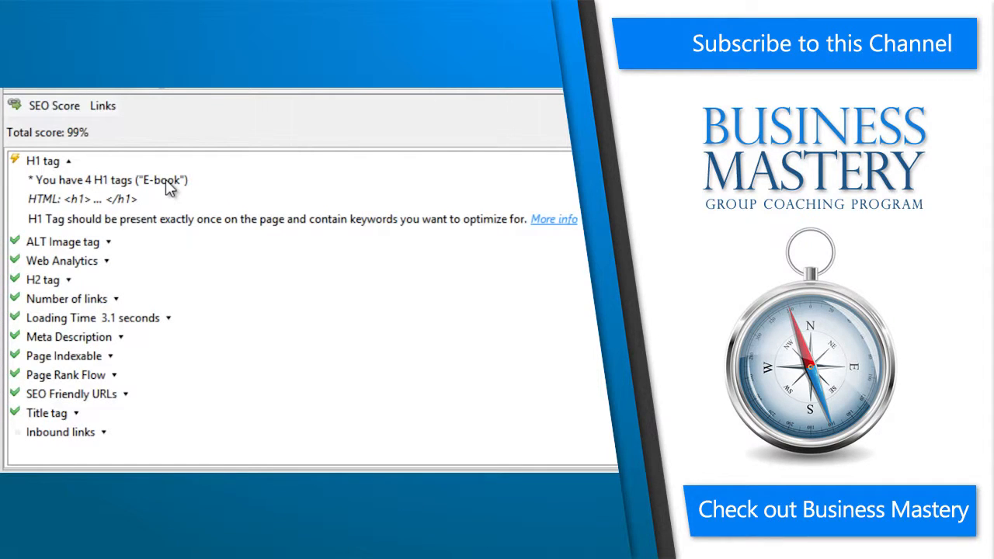
pyautogui.moveTo(307, 211)
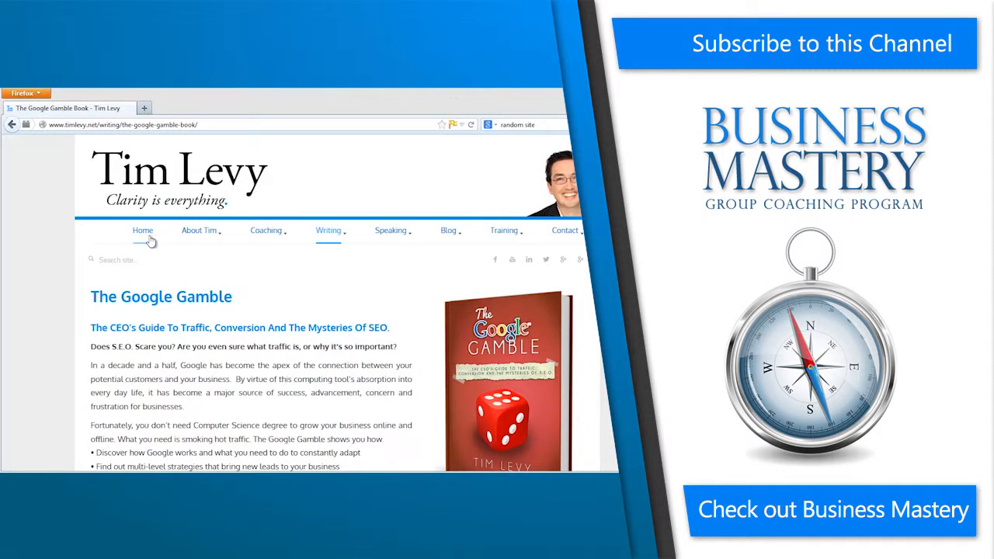
# Return to the timlevy.net home page and scroll down to its footer
pyautogui.click(143, 230)
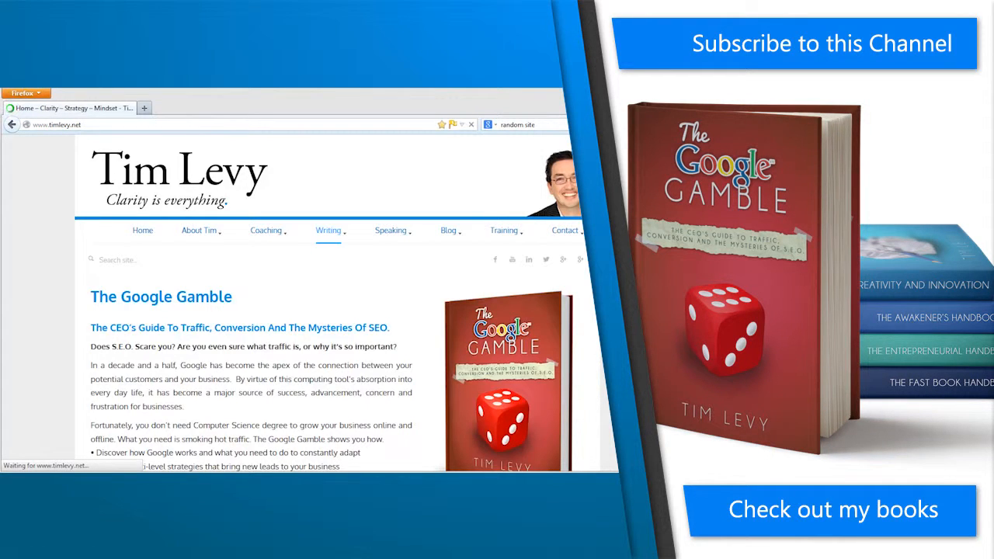
pyautogui.click(142, 231)
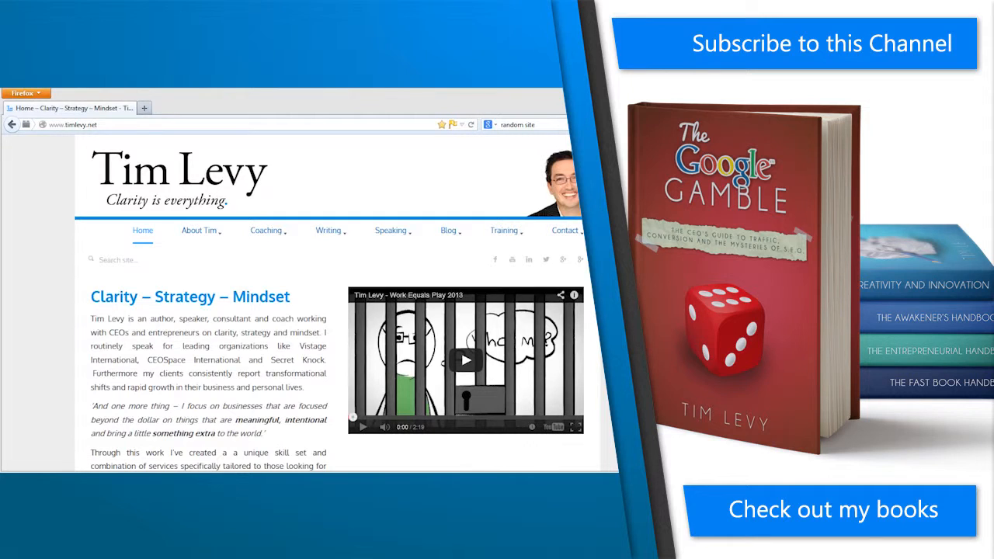
pyautogui.scroll(-3)
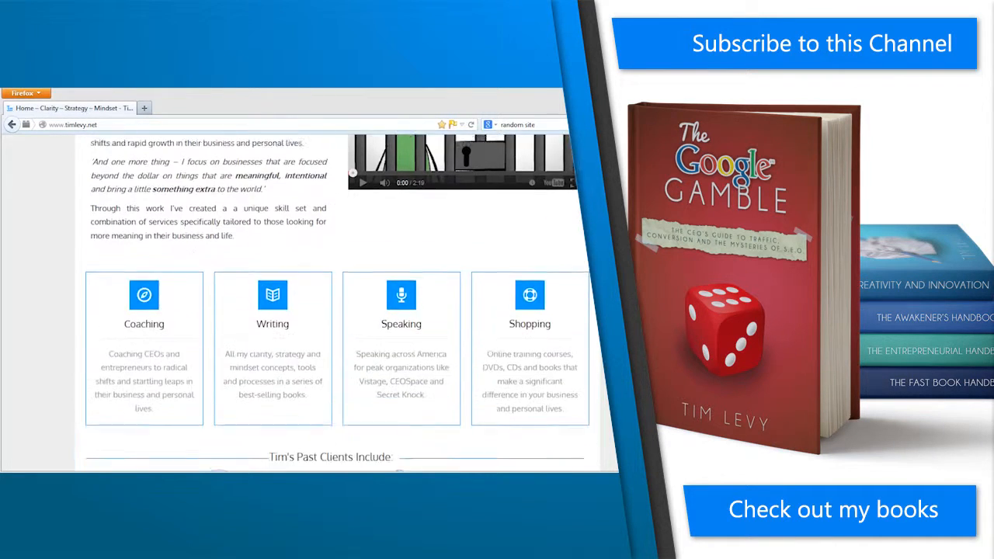
pyautogui.scroll(-3)
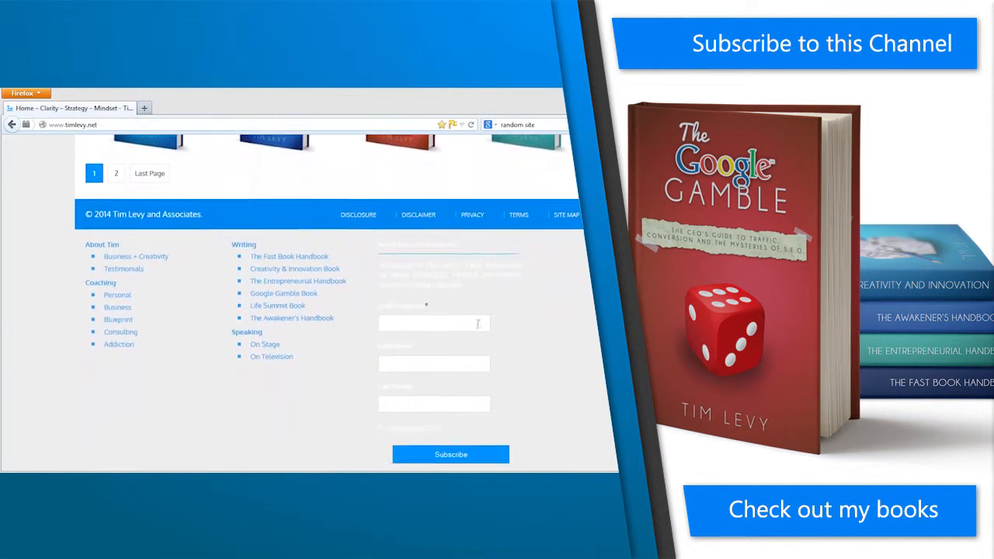